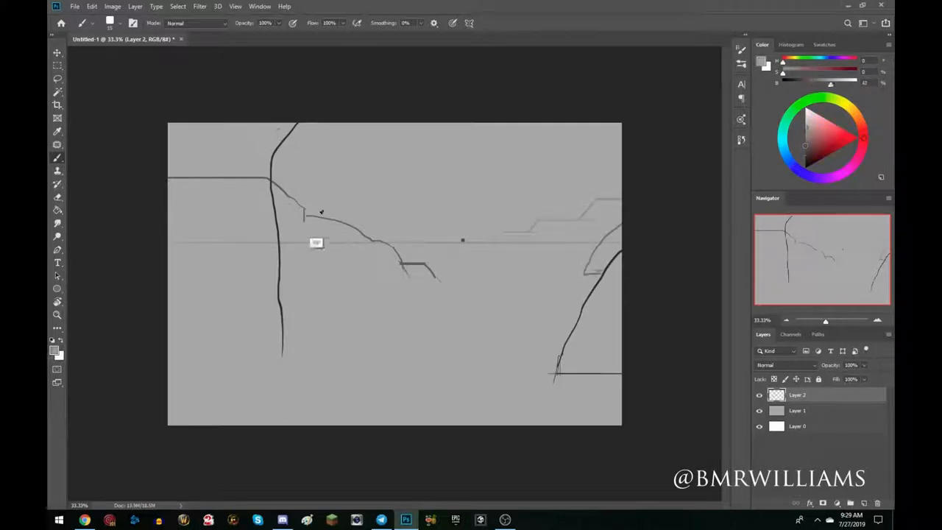
- Sketch faint strokes along the horizon beneath the grayscale arch block-in
left_click_drag(272, 184, 316, 228)
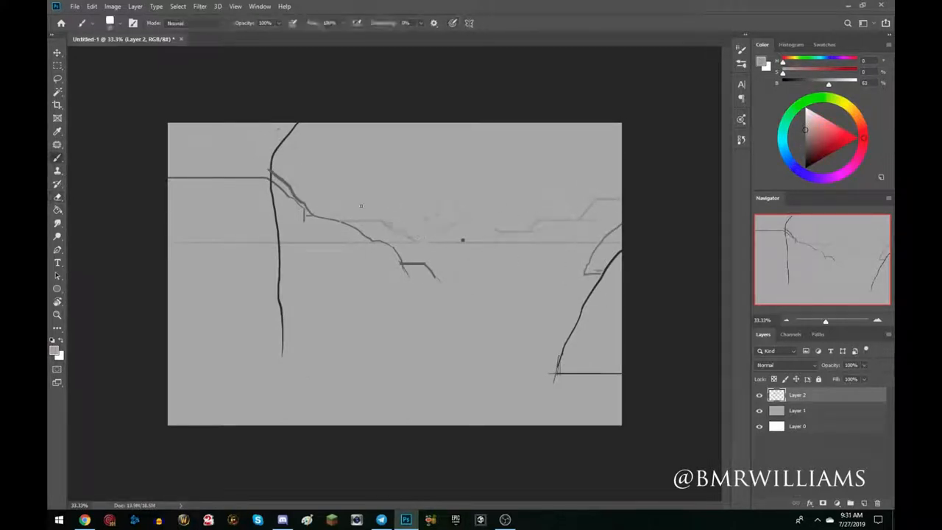
left_click_drag(390, 221, 588, 202)
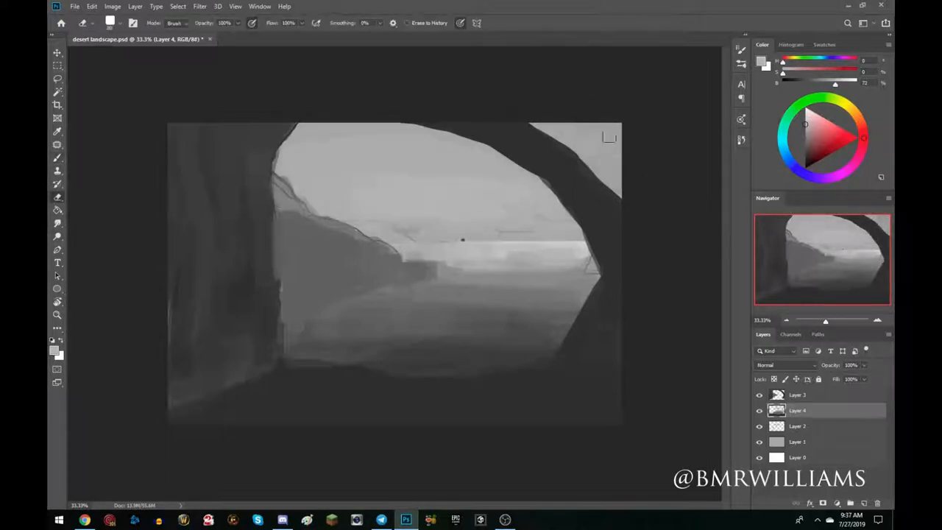
- Pick a layer for painting the pale blue sky and blue-gray arch
left_click(798, 393)
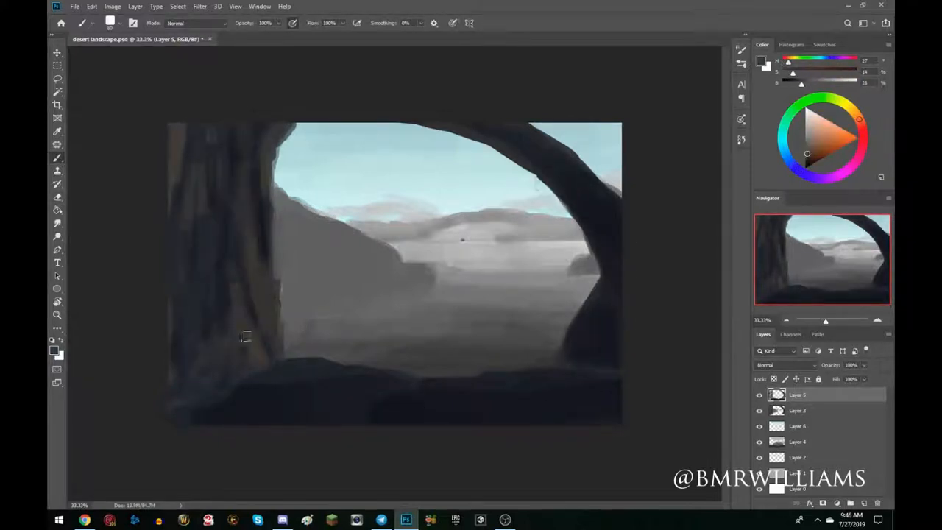
- Paint warm colour into the rocks and ground, then confirm the raised contrast
left_click_drag(279, 133, 382, 353)
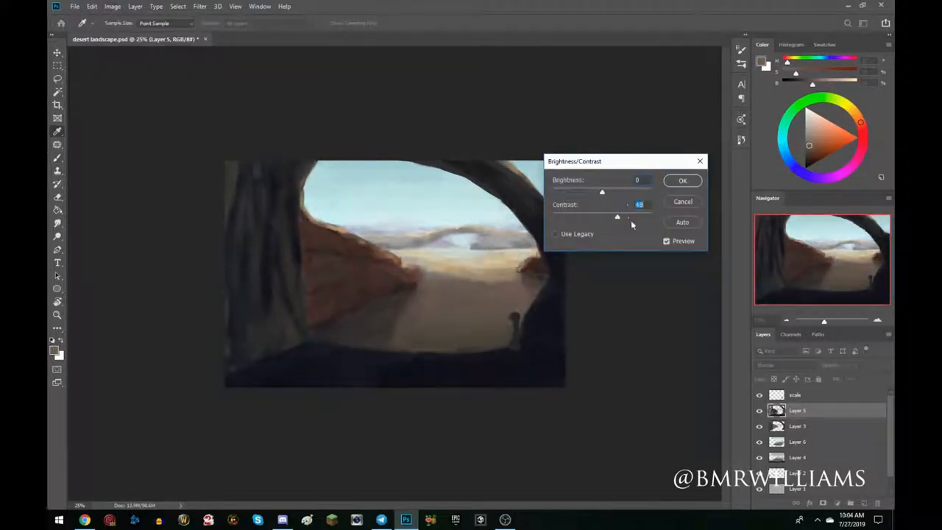
left_click(682, 180)
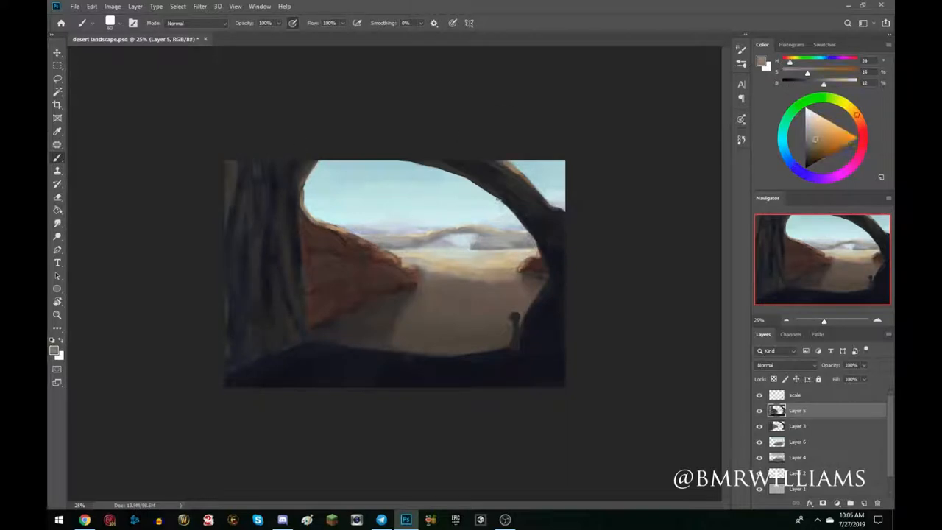
left_click(805, 156)
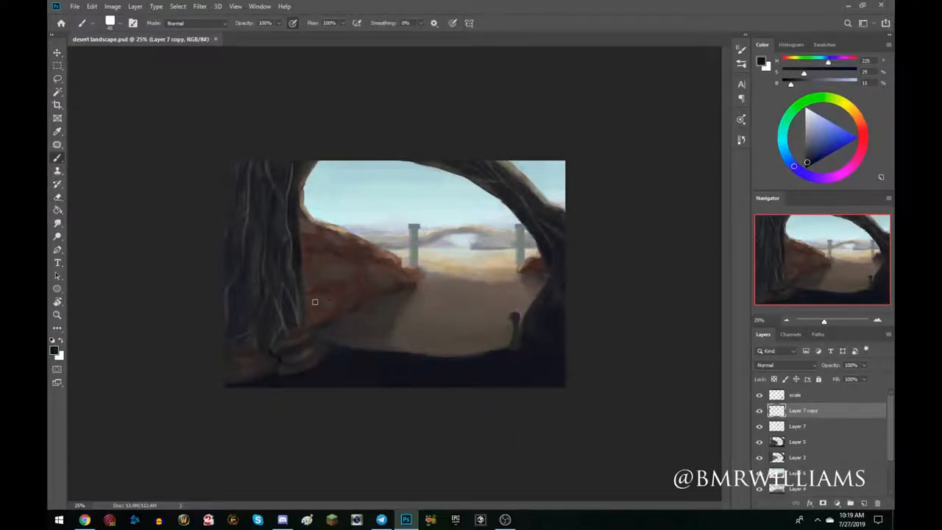
- Select a layer for painting texture and highlights on the orange rocks
left_click(797, 442)
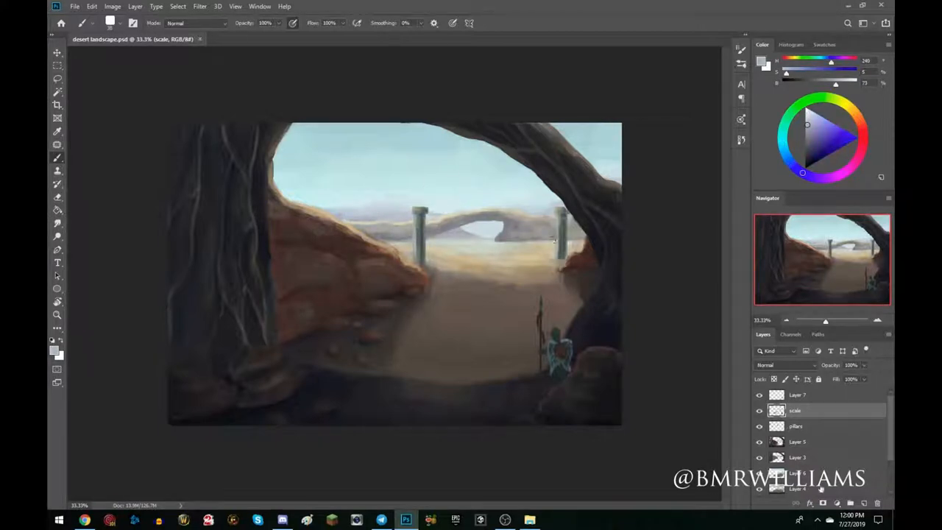
- On Layer 5, shade the left orange rock and paint detail onto the stone pillars
left_click(796, 440)
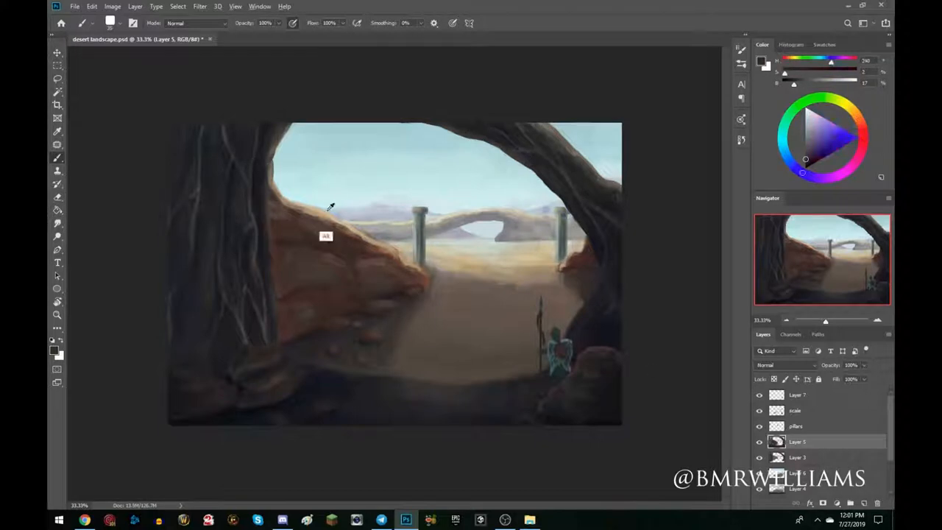
left_click_drag(330, 206, 389, 304)
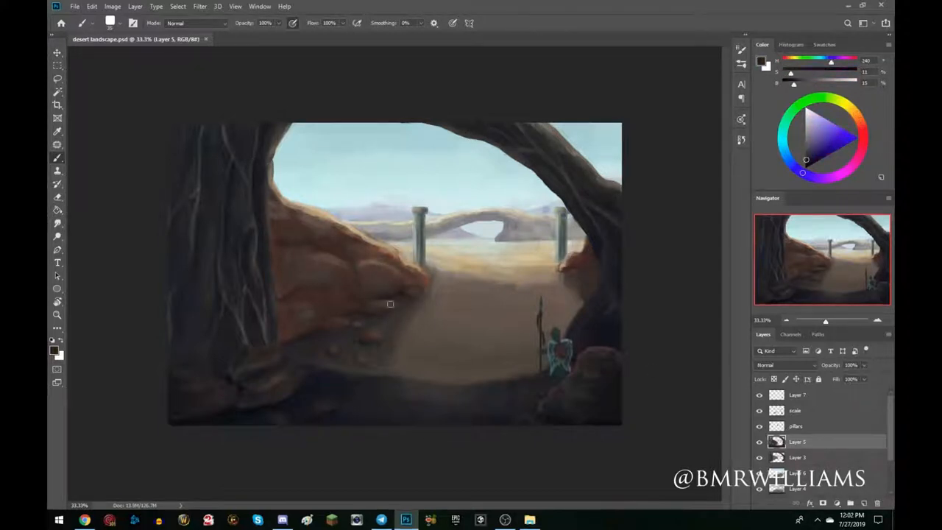
left_click(792, 425)
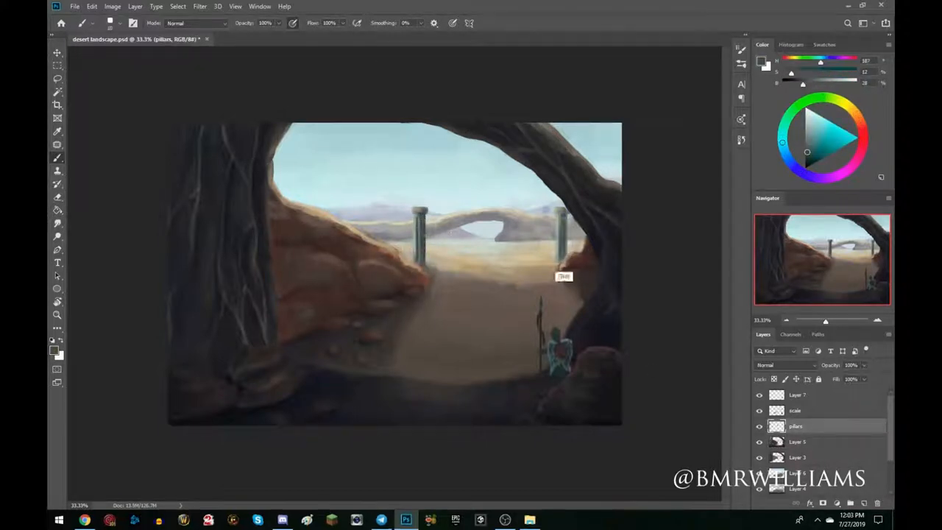
left_click(796, 442)
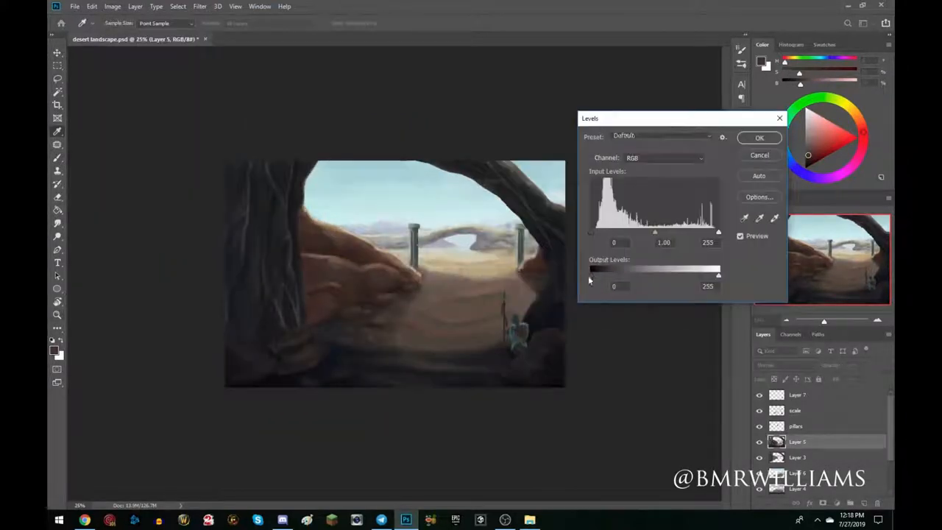
- Apply the Levels adjustment to the rock and add a new empty layer
left_click(759, 138)
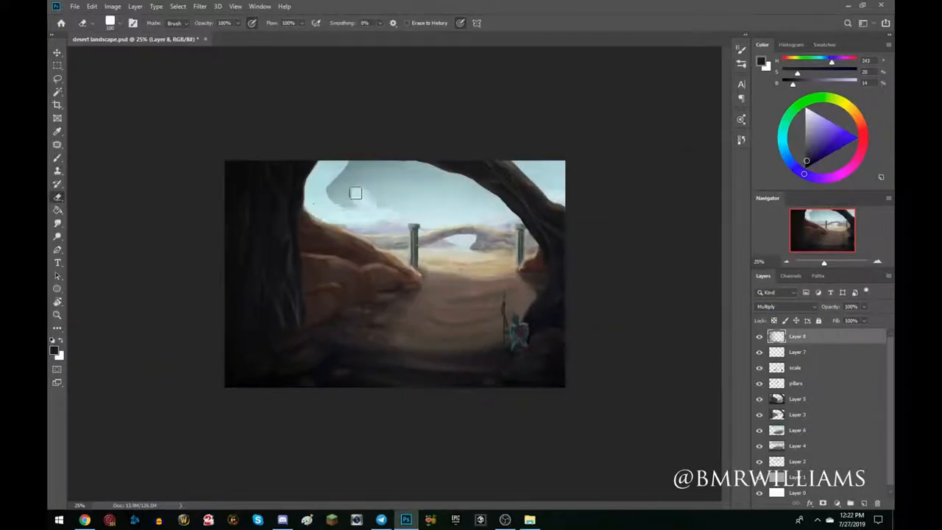
left_click(783, 306)
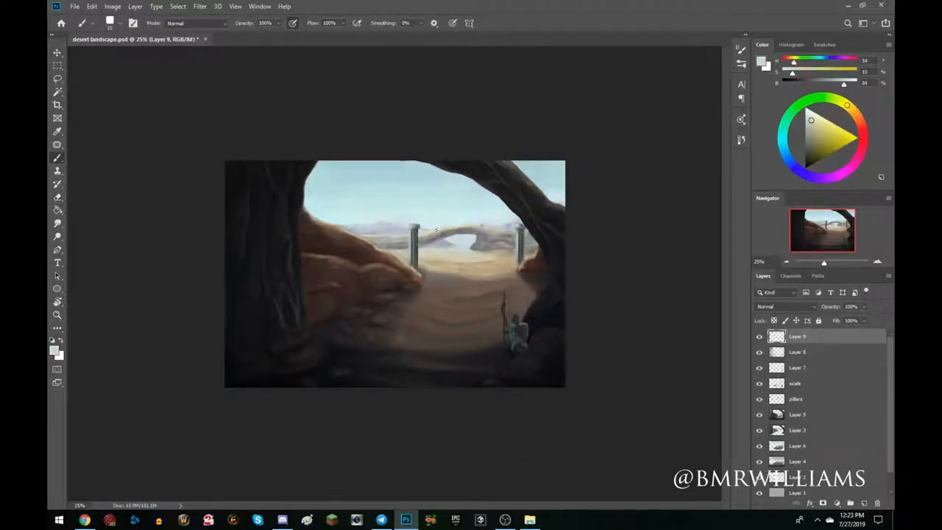
- Set the new layer to Color Dodge, paint glowing highlights and remove excess near the arch
left_click(784, 306)
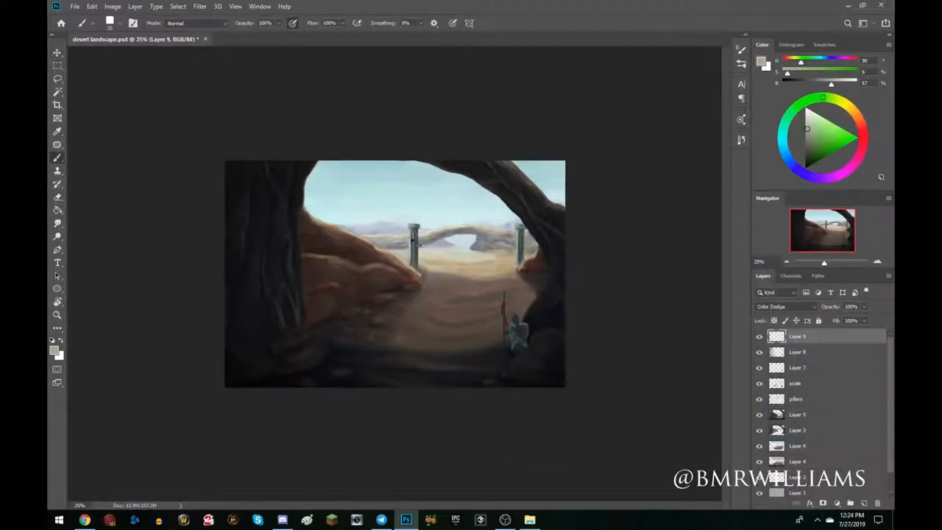
left_click(797, 351)
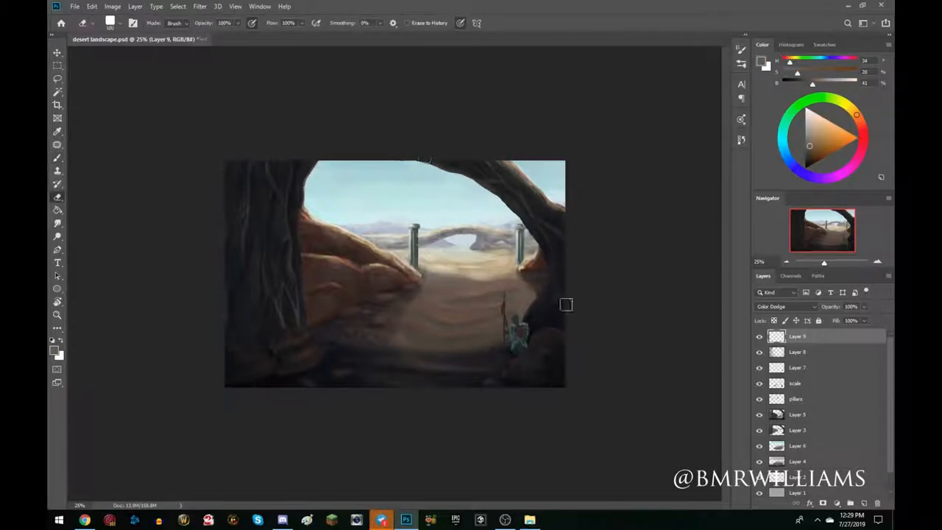
left_click(798, 352)
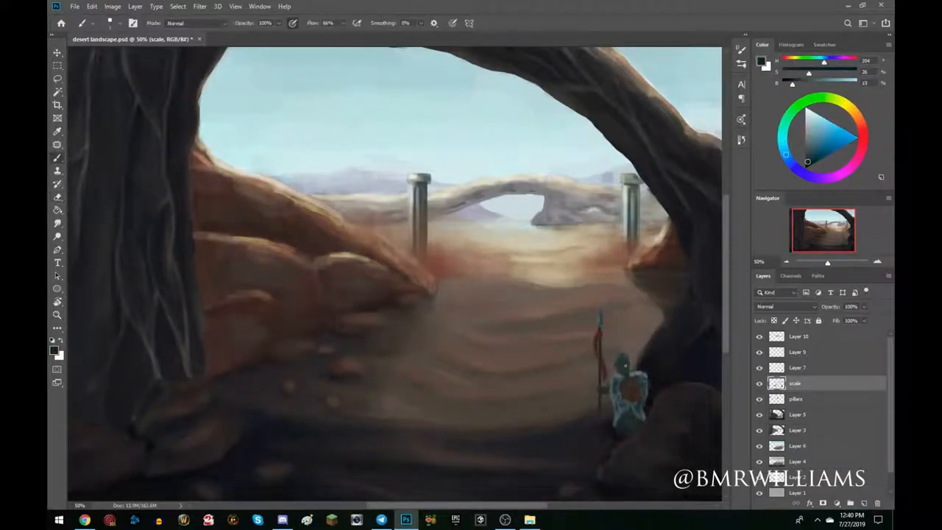
- Work on Layer 10 for the pillar glow, then set the new layer's blend mode
left_click(798, 367)
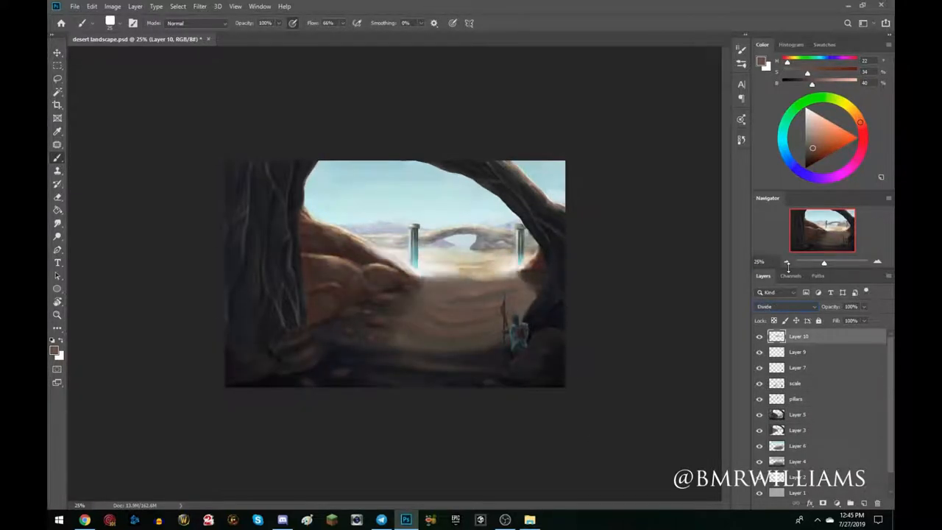
left_click(787, 306)
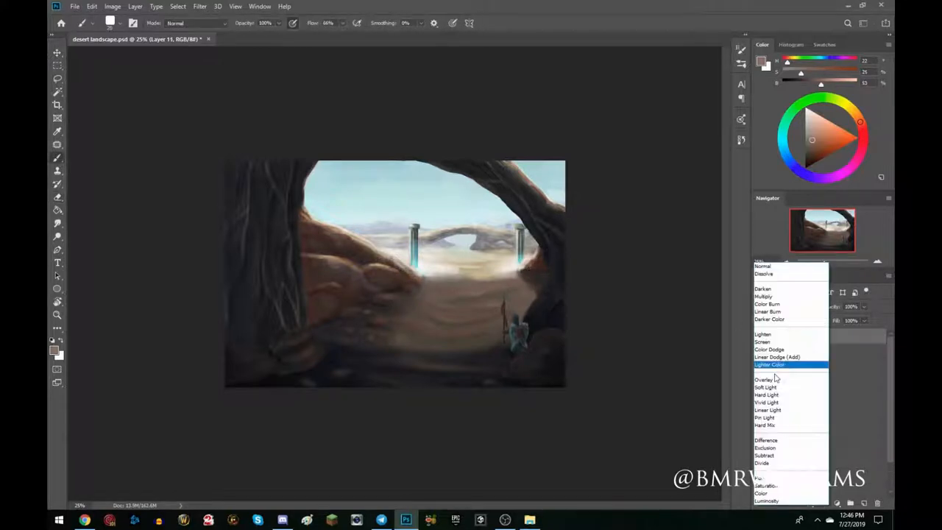